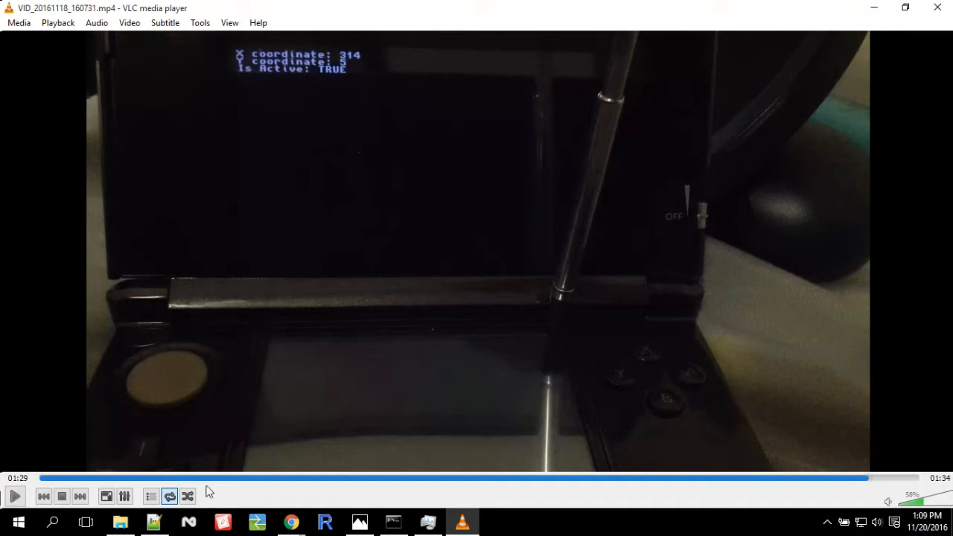
Step: Navigate from the Desktop into the touch project folder and then its source folder
left_click(119, 521)
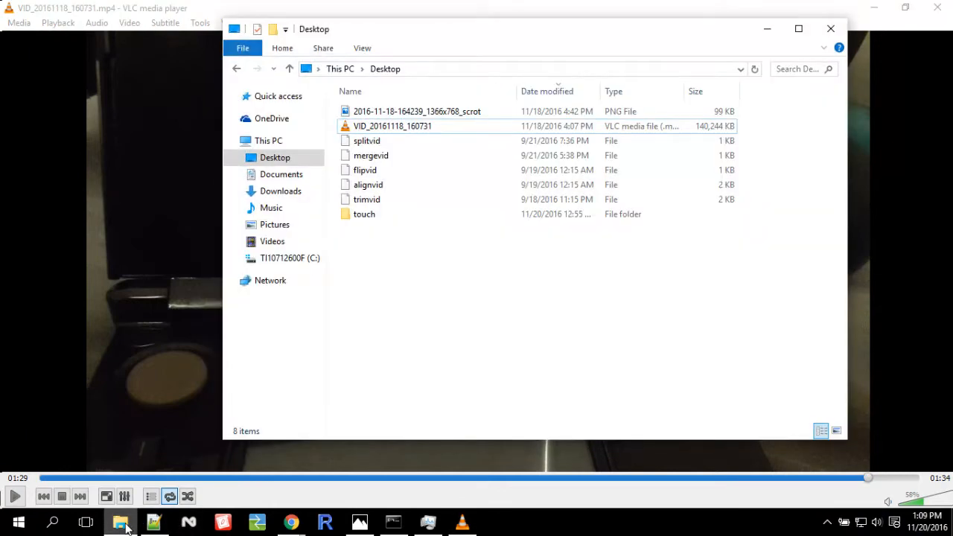
left_click(363, 214)
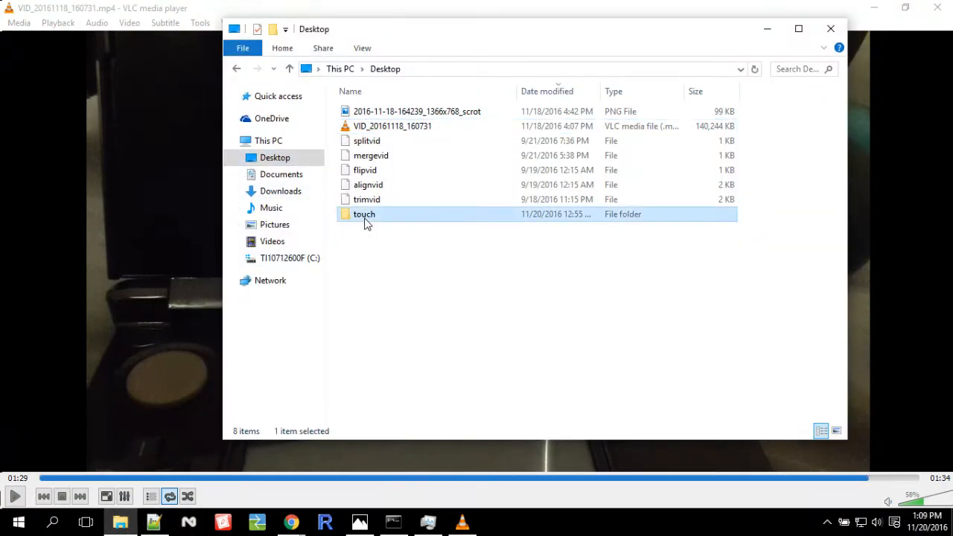
double_click(363, 214)
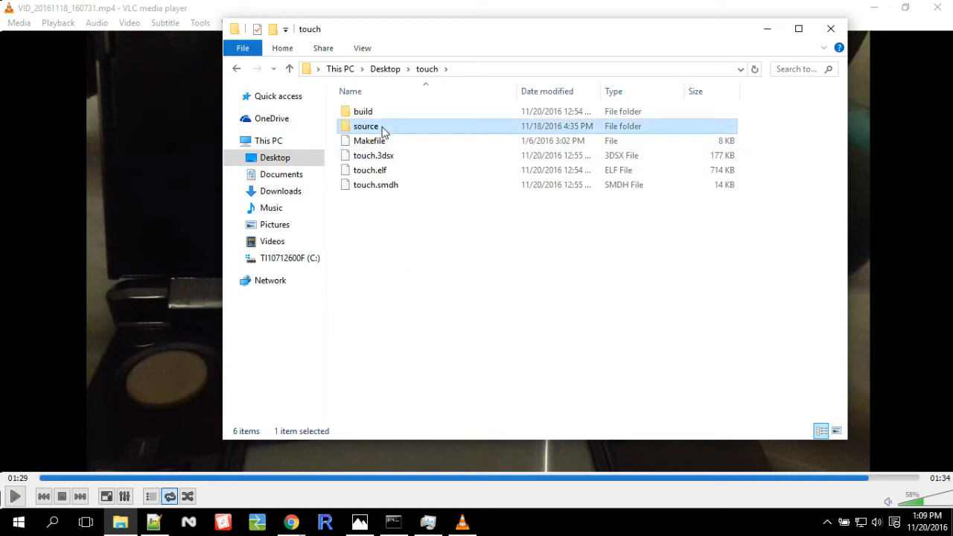
double_click(366, 125)
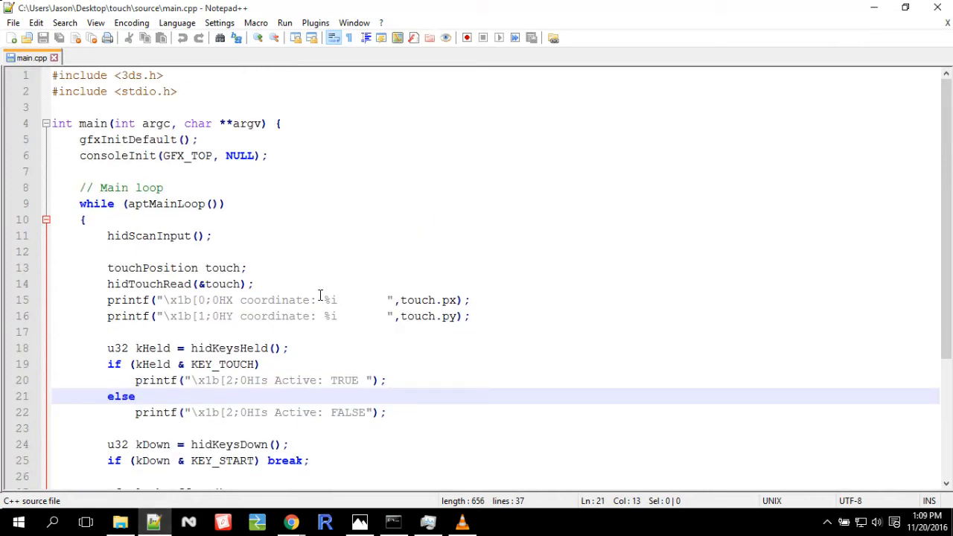
scroll("down", 3)
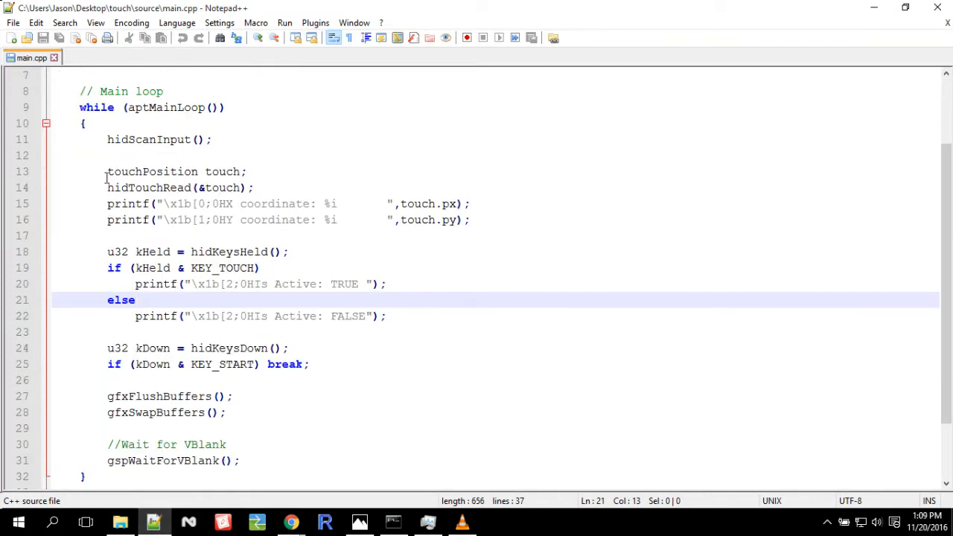
double_click(152, 171)
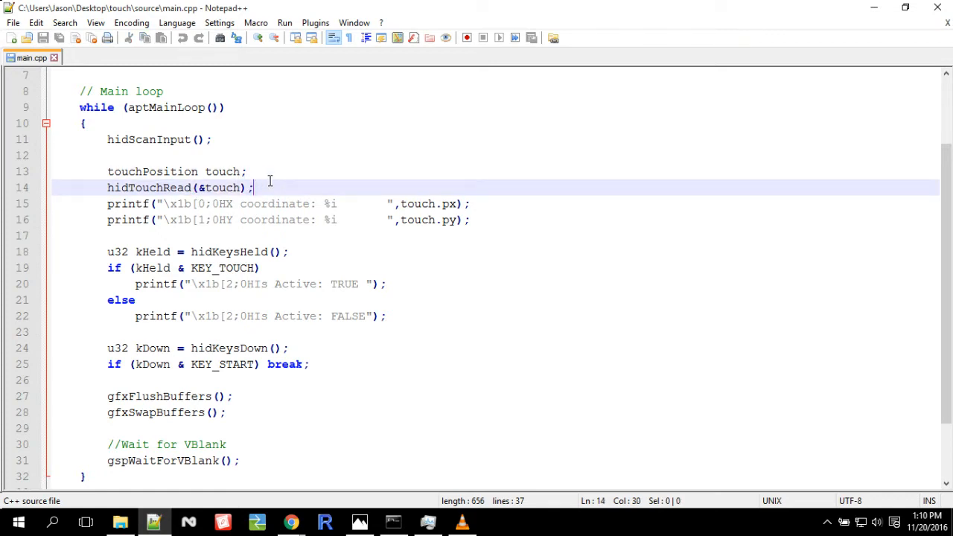
mouse_move(438, 244)
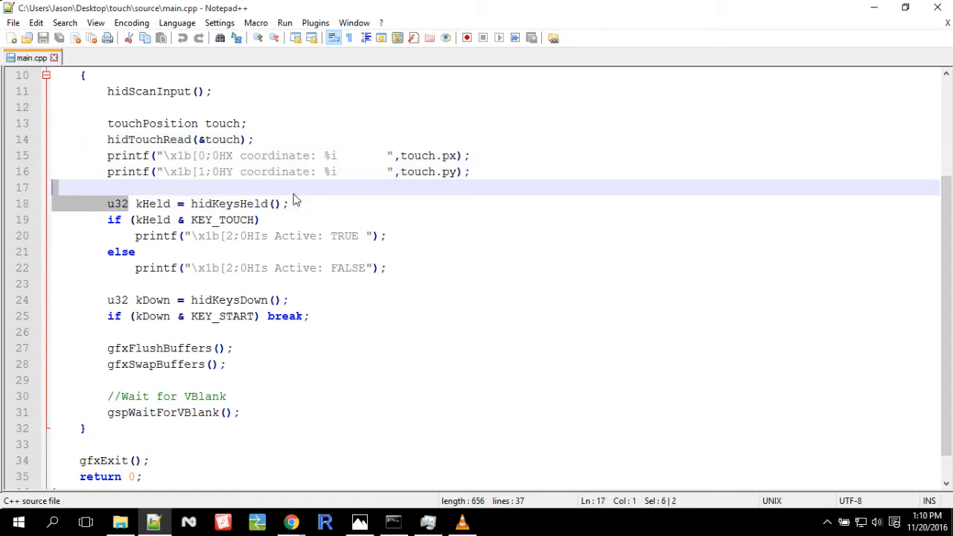
left_click(289, 202)
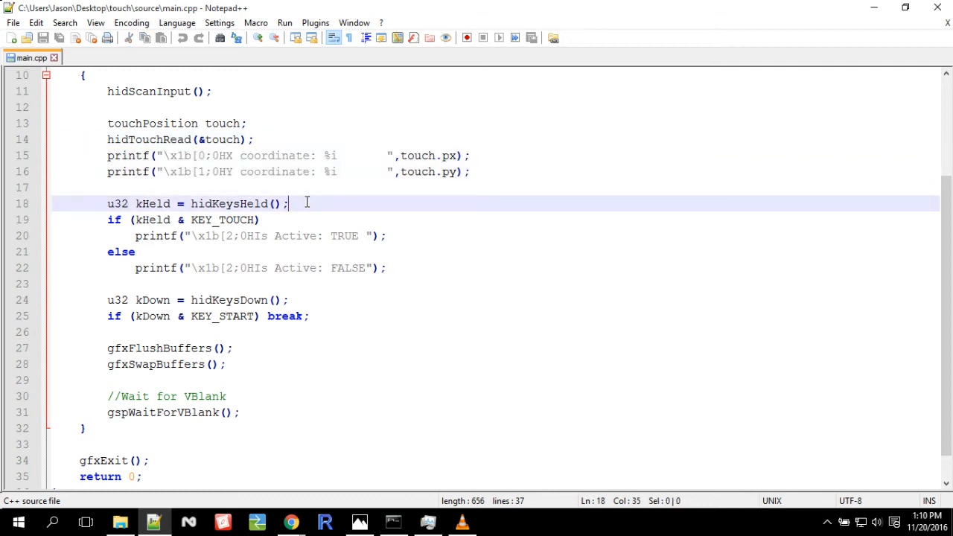
double_click(229, 299)
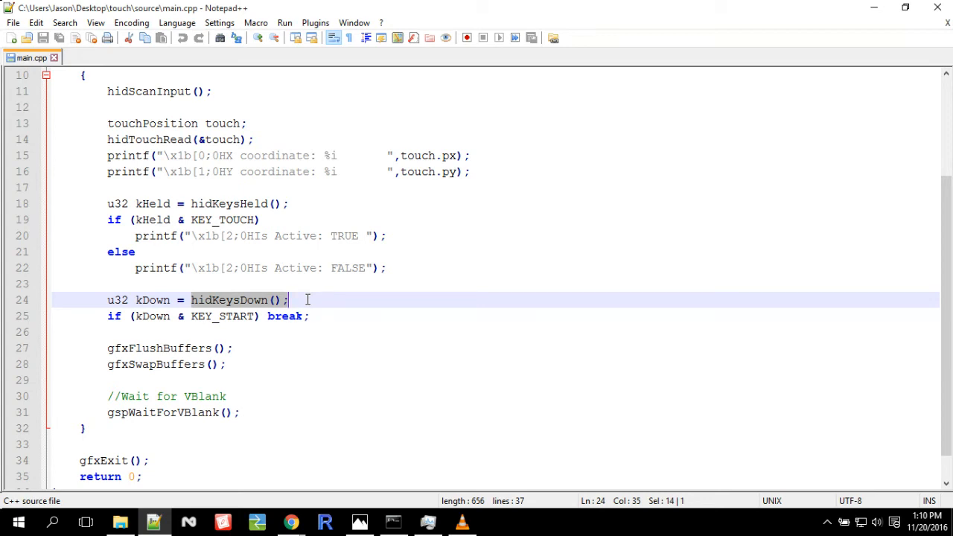
mouse_move(282, 285)
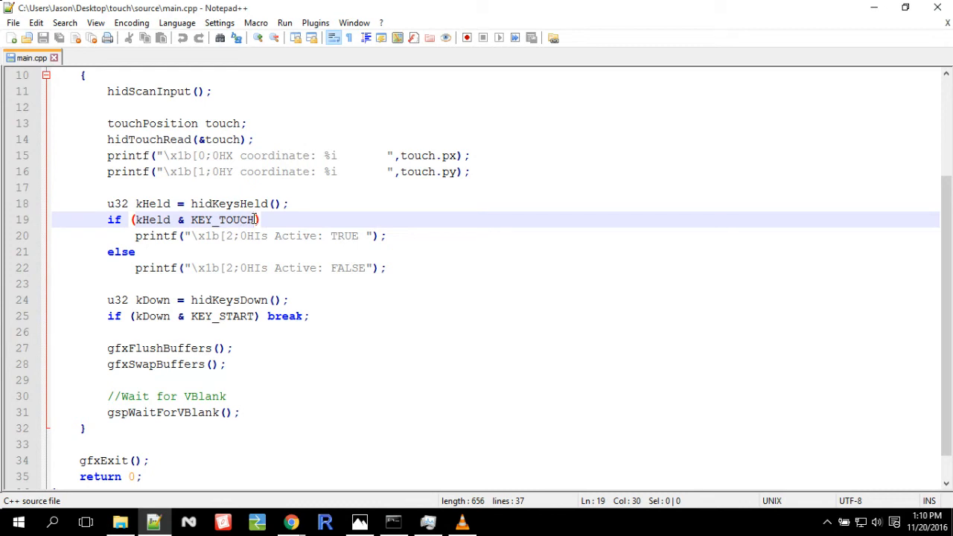
mouse_move(359, 522)
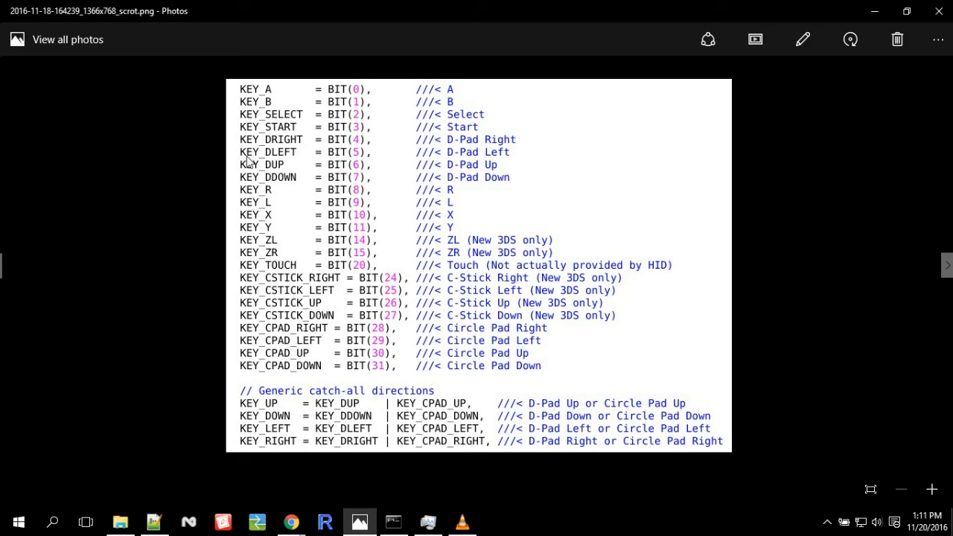
mouse_move(315, 178)
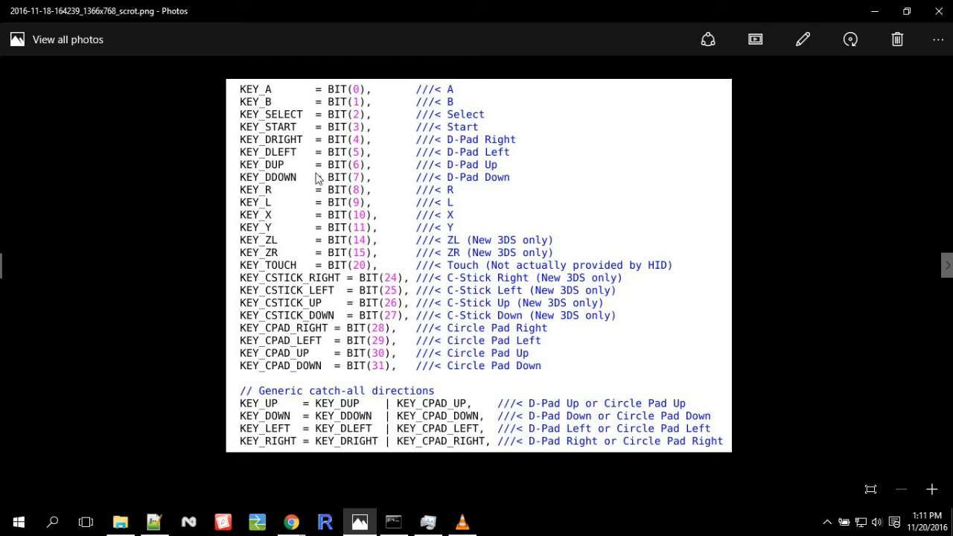
mouse_move(607, 262)
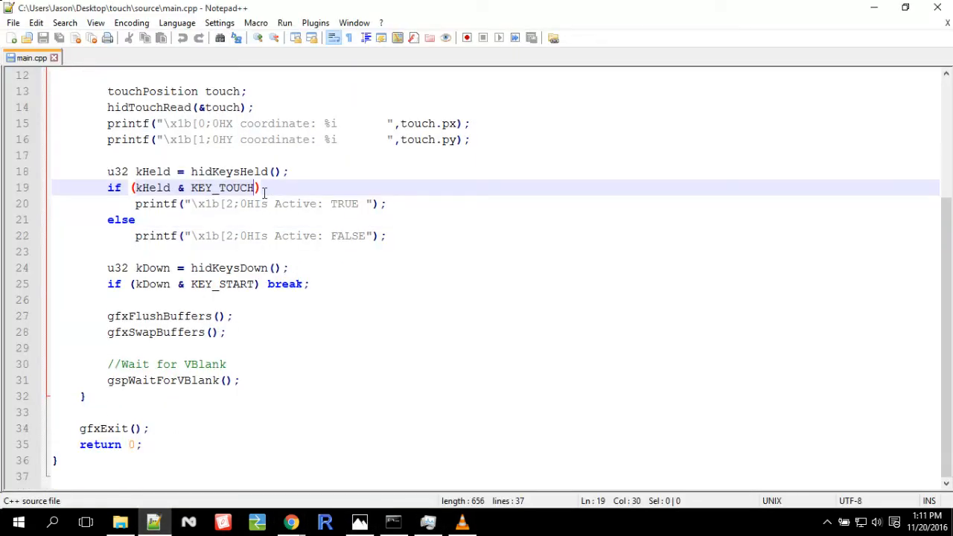
left_click(136, 220)
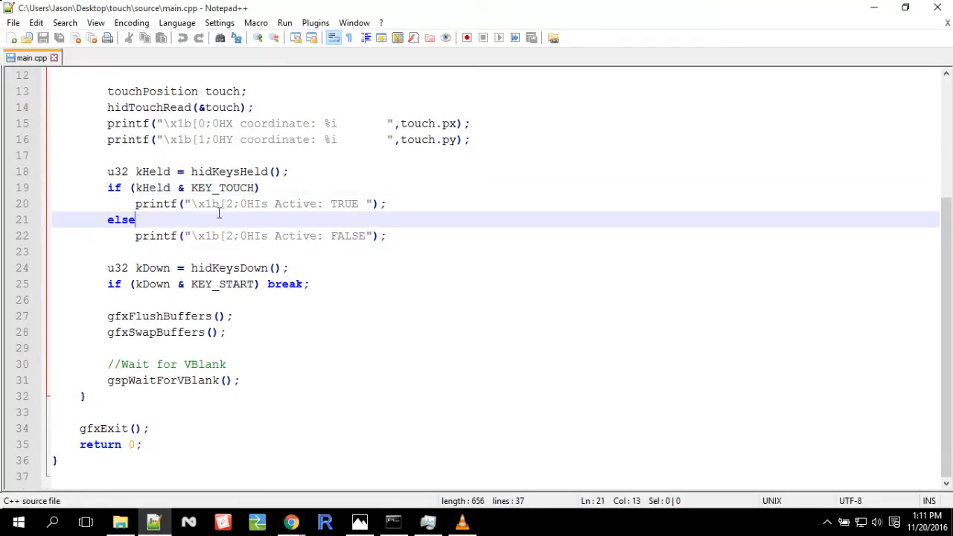
left_click(384, 202)
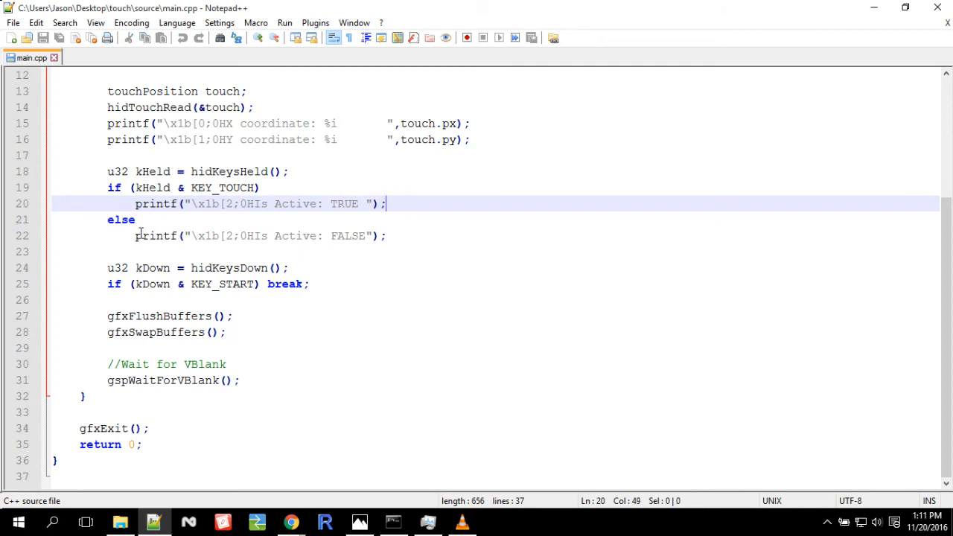
left_click(389, 235)
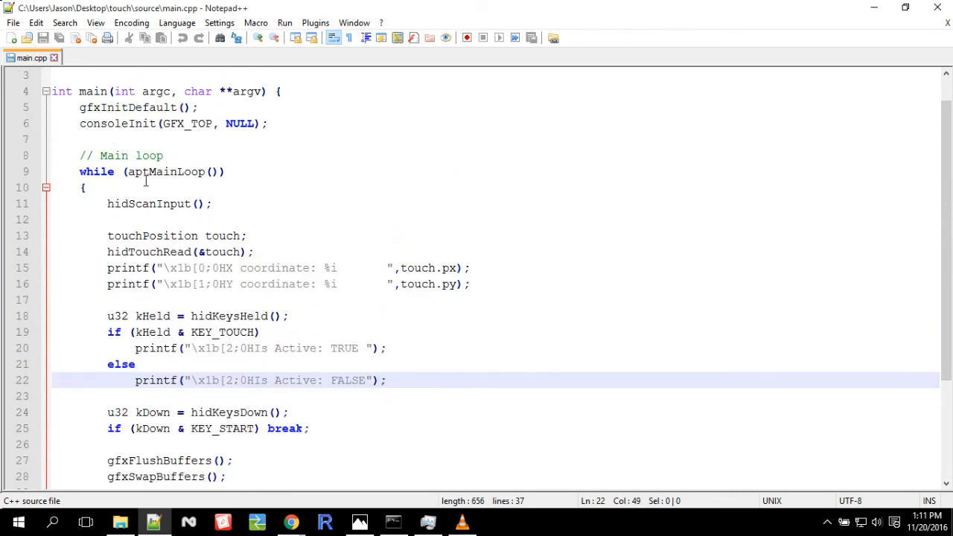
scroll("down", 3)
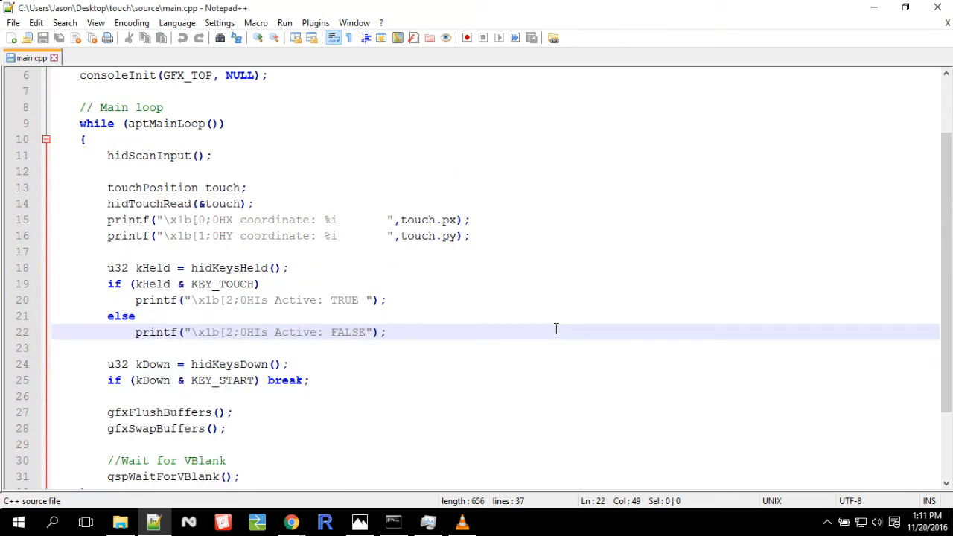